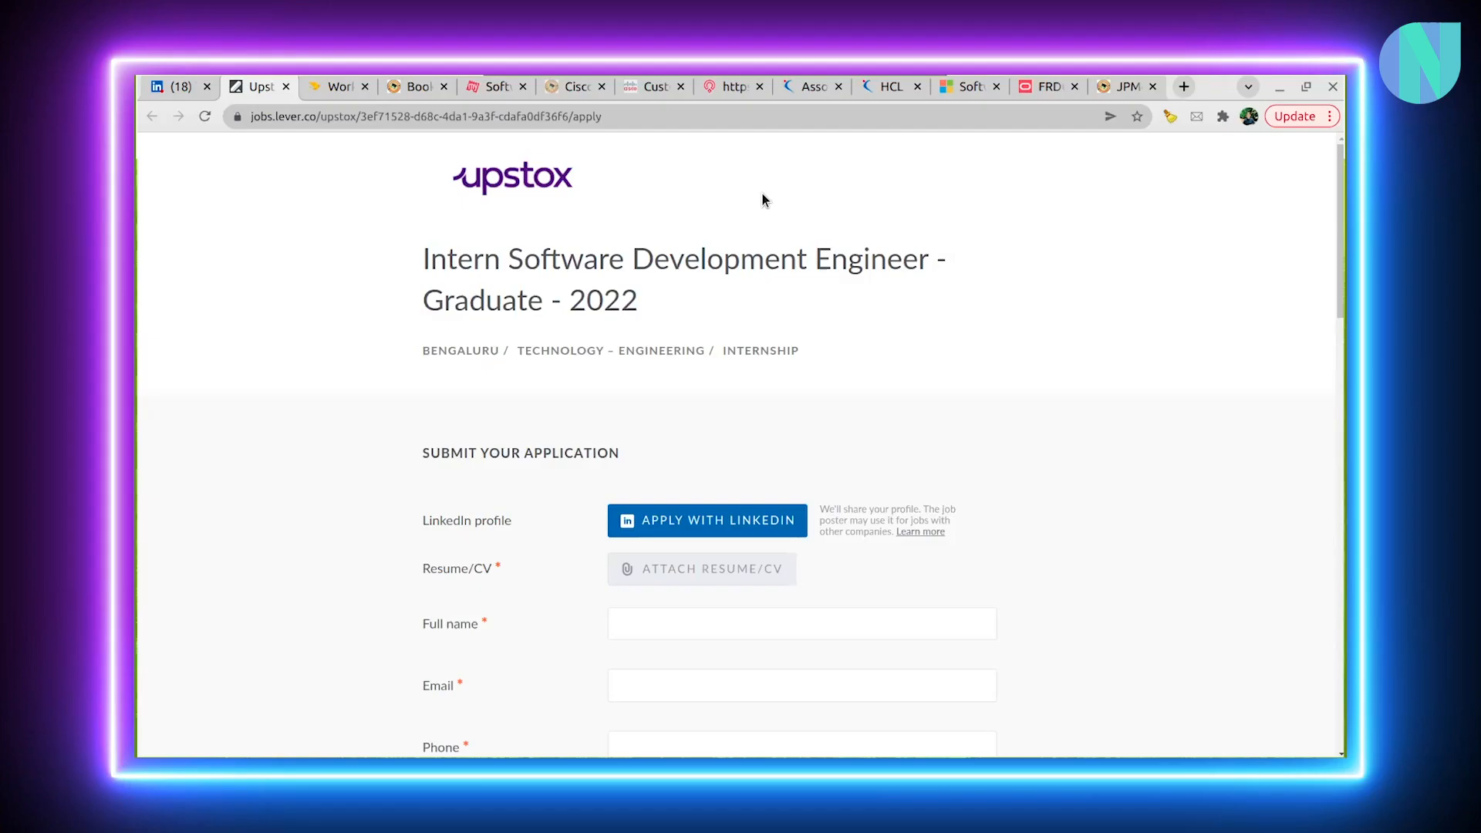
pyautogui.moveTo(649, 350)
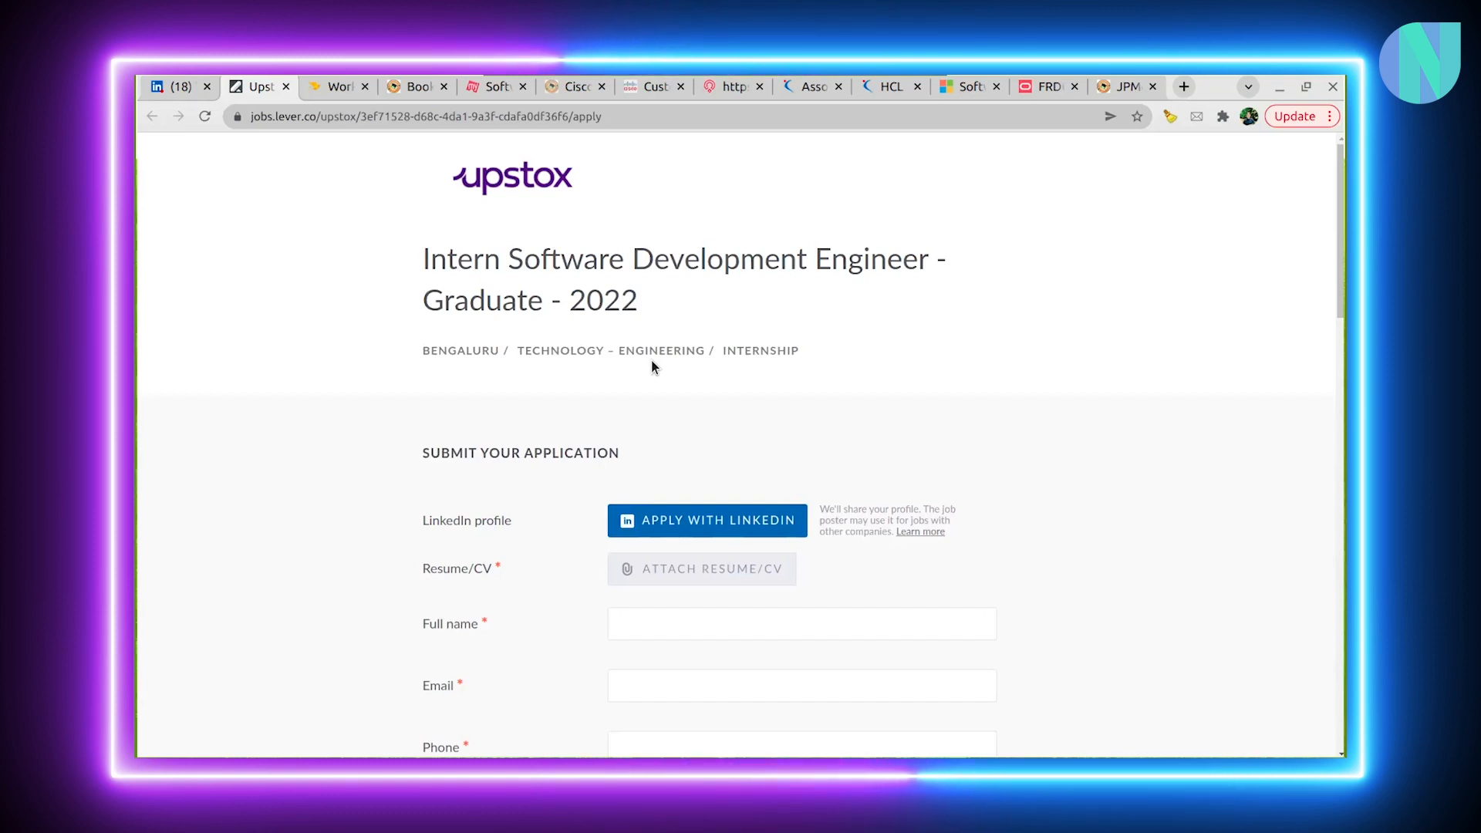
pyautogui.moveTo(560, 299)
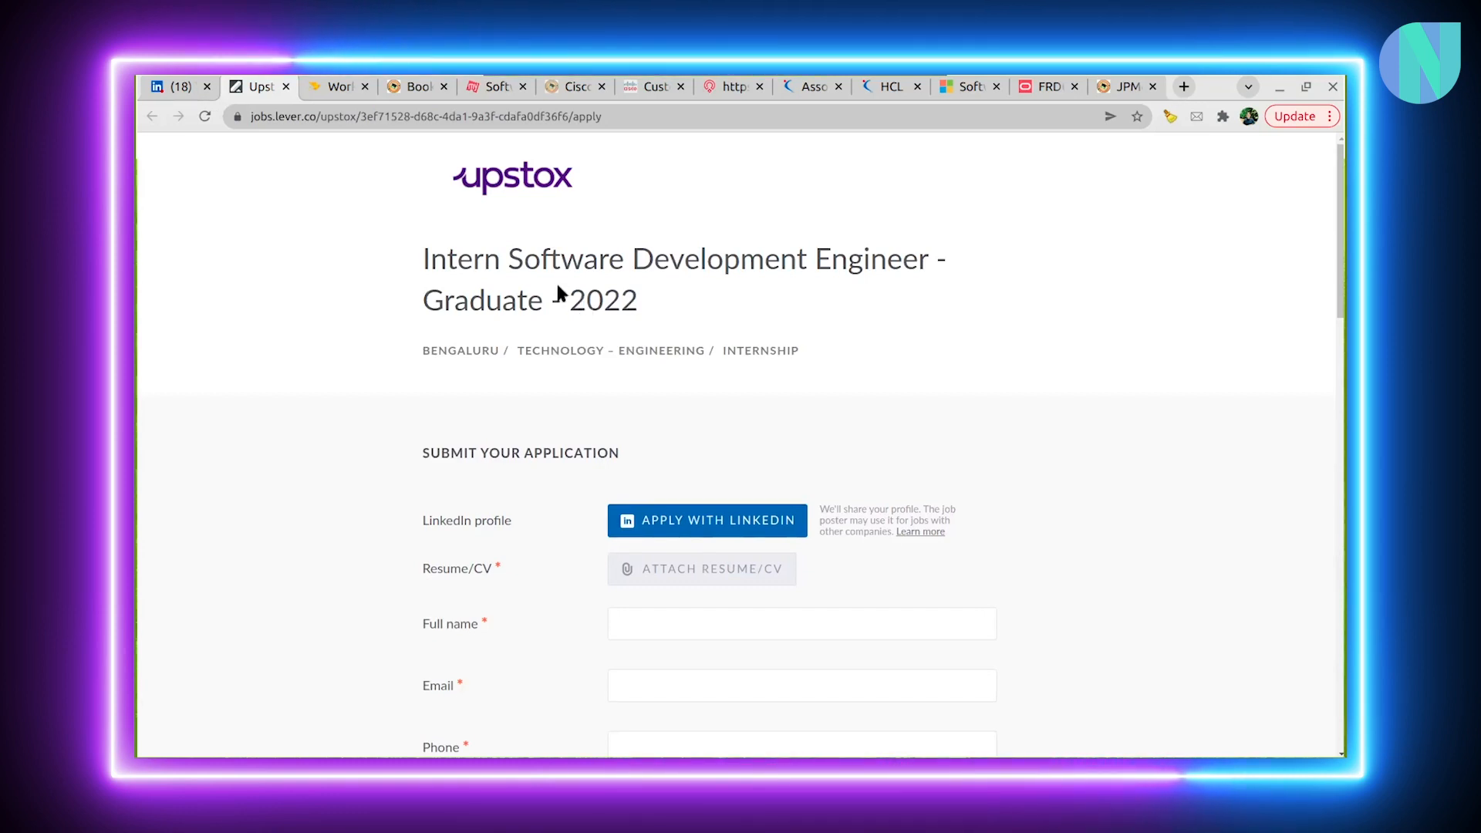
# Scroll the Upstox Lever form to the Intern - SDE - 2022 screening questions
pyautogui.doubleClick(603, 301)
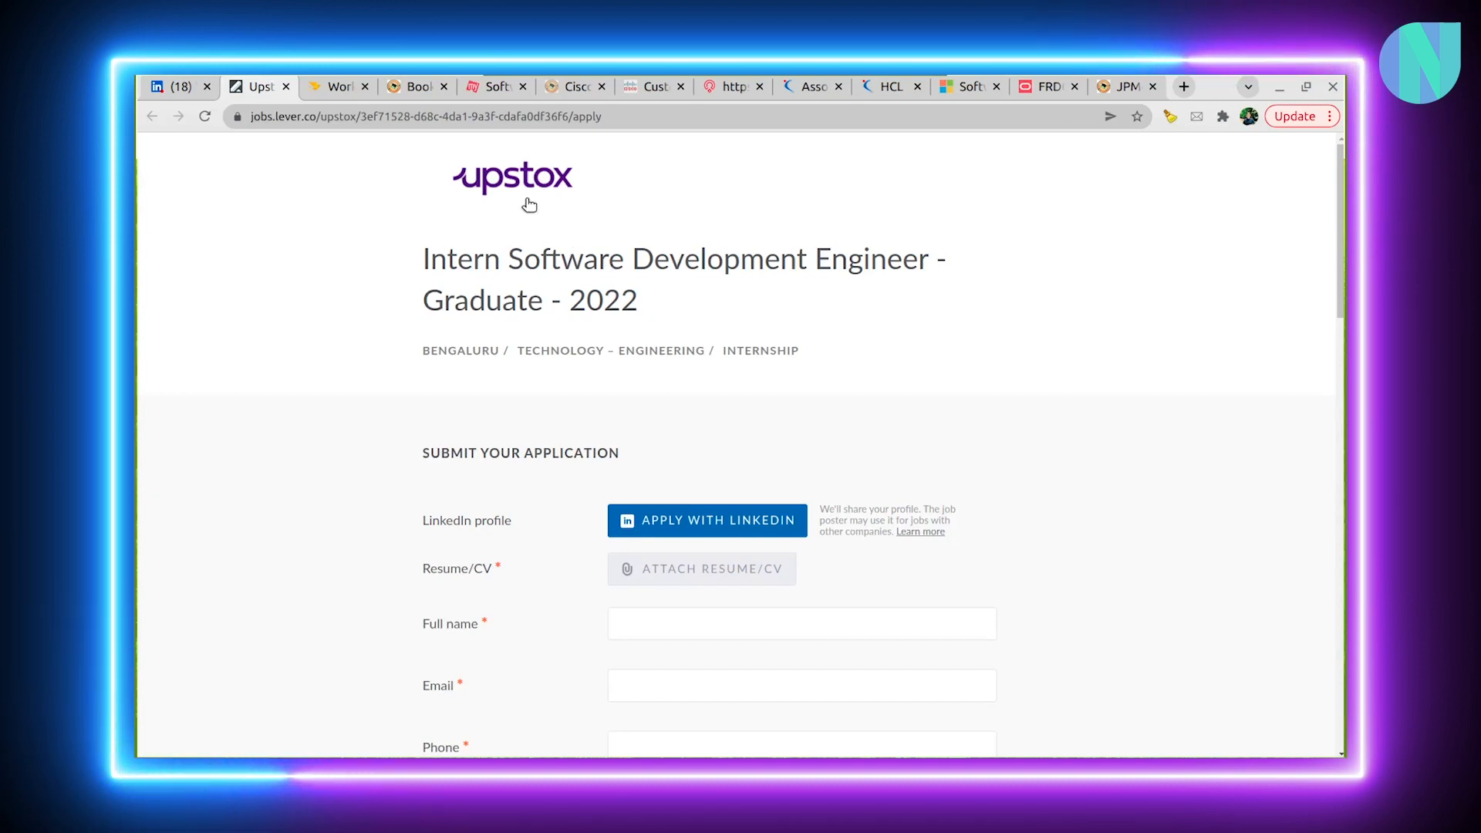
pyautogui.scroll(-3)
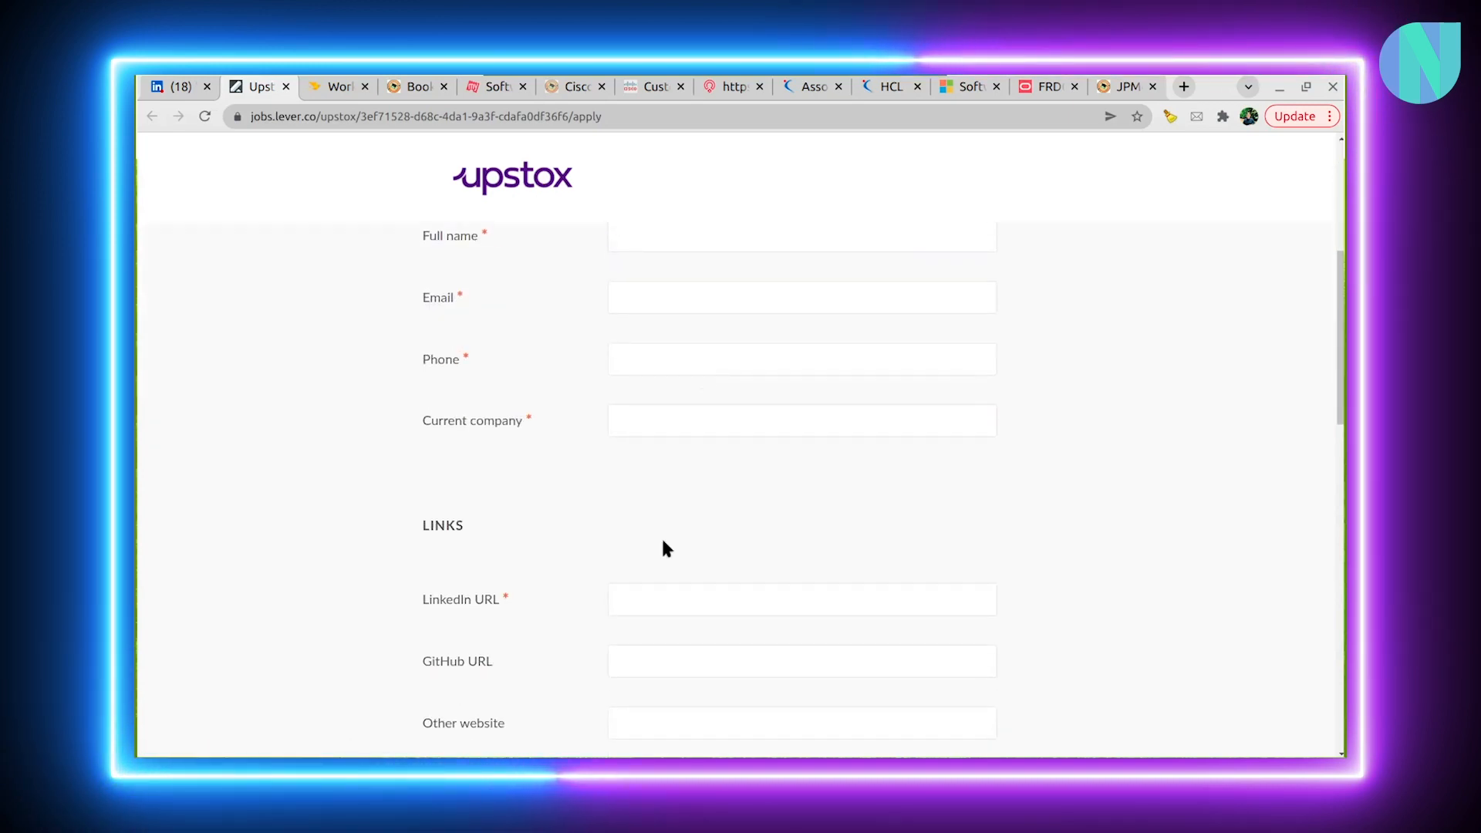
pyautogui.scroll(-3)
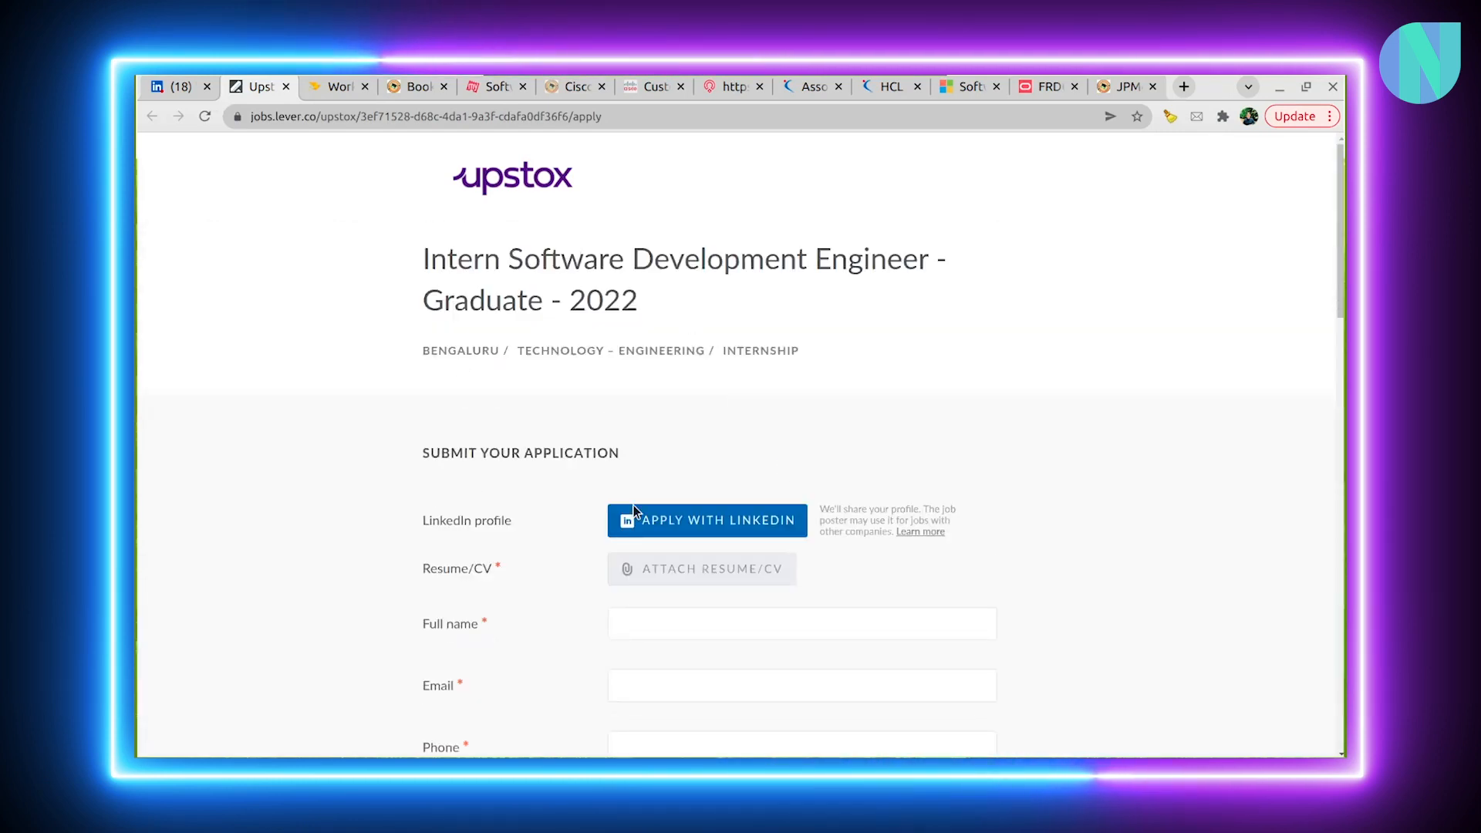
pyautogui.moveTo(535, 327)
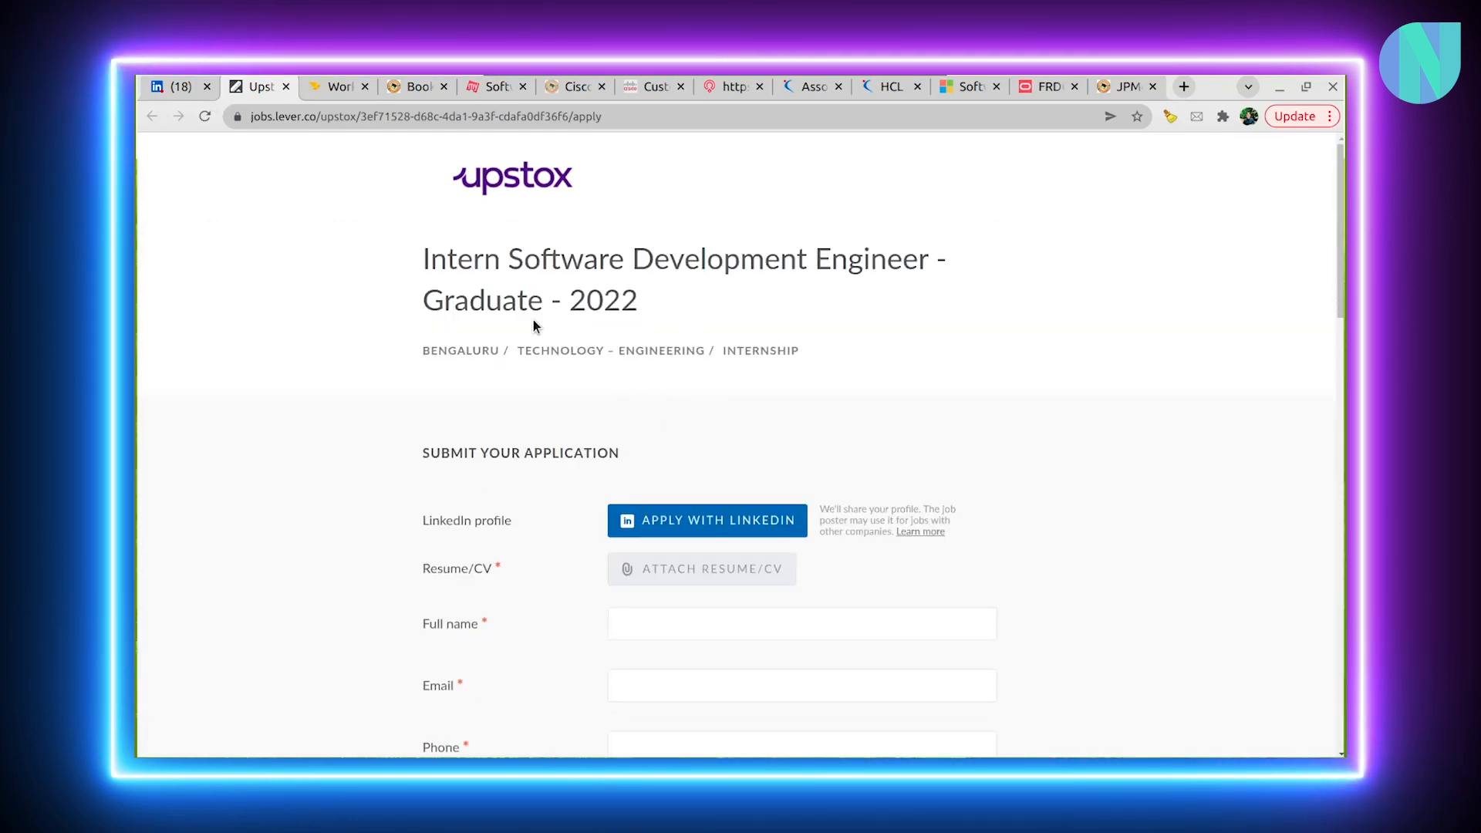
pyautogui.moveTo(645, 303)
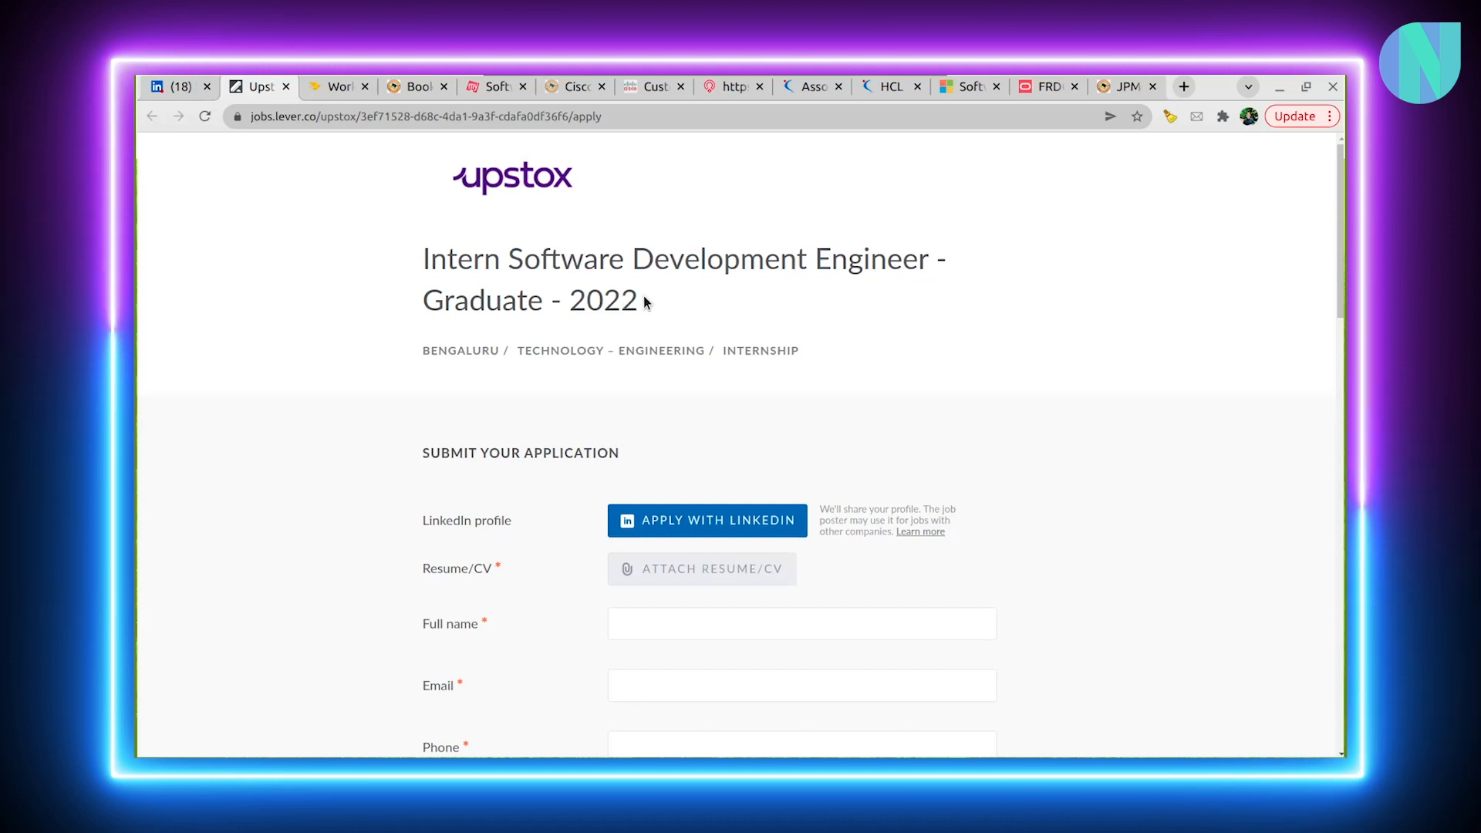
pyautogui.moveTo(662, 302)
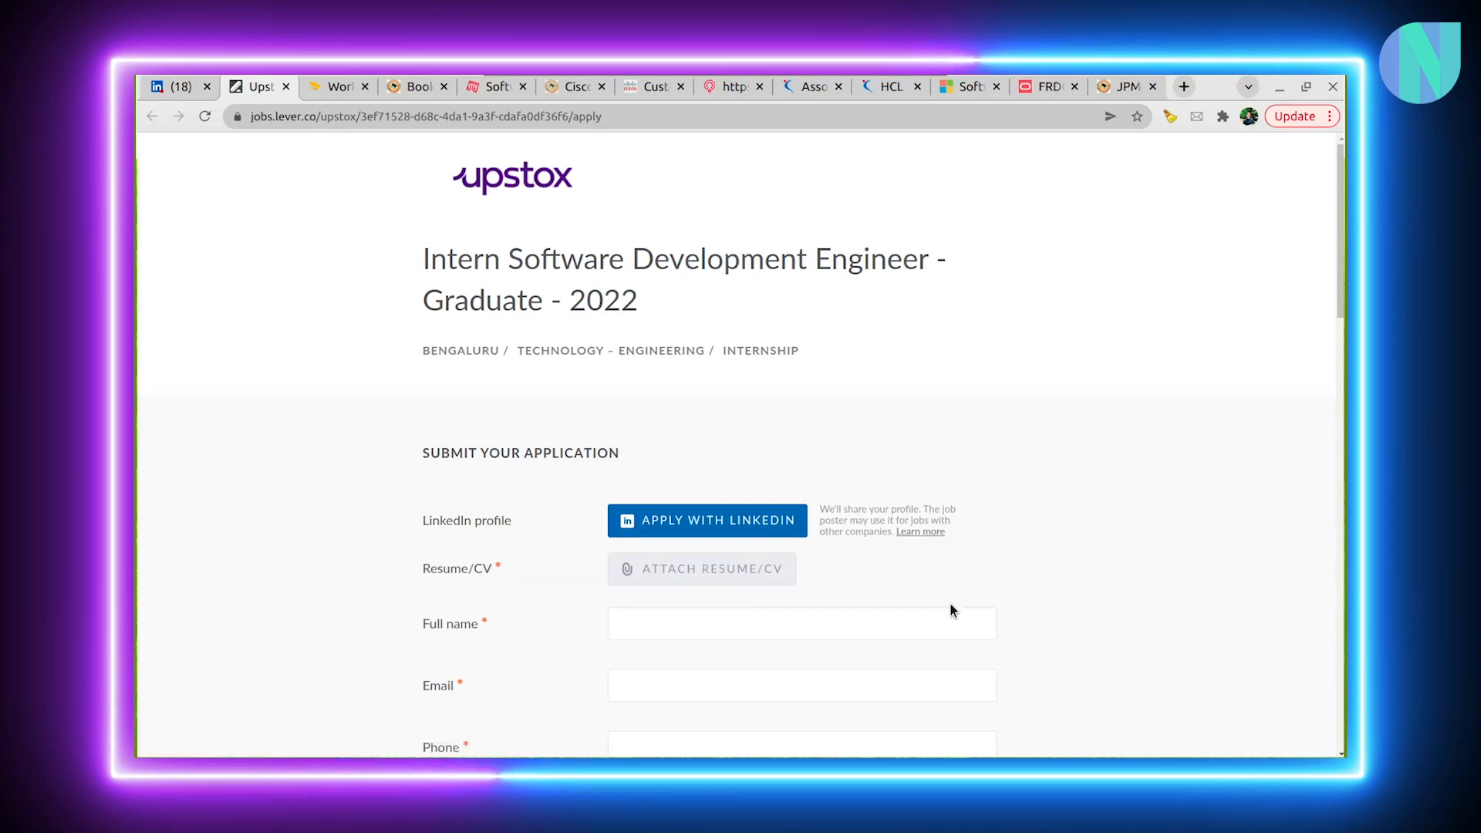
pyautogui.scroll(-3)
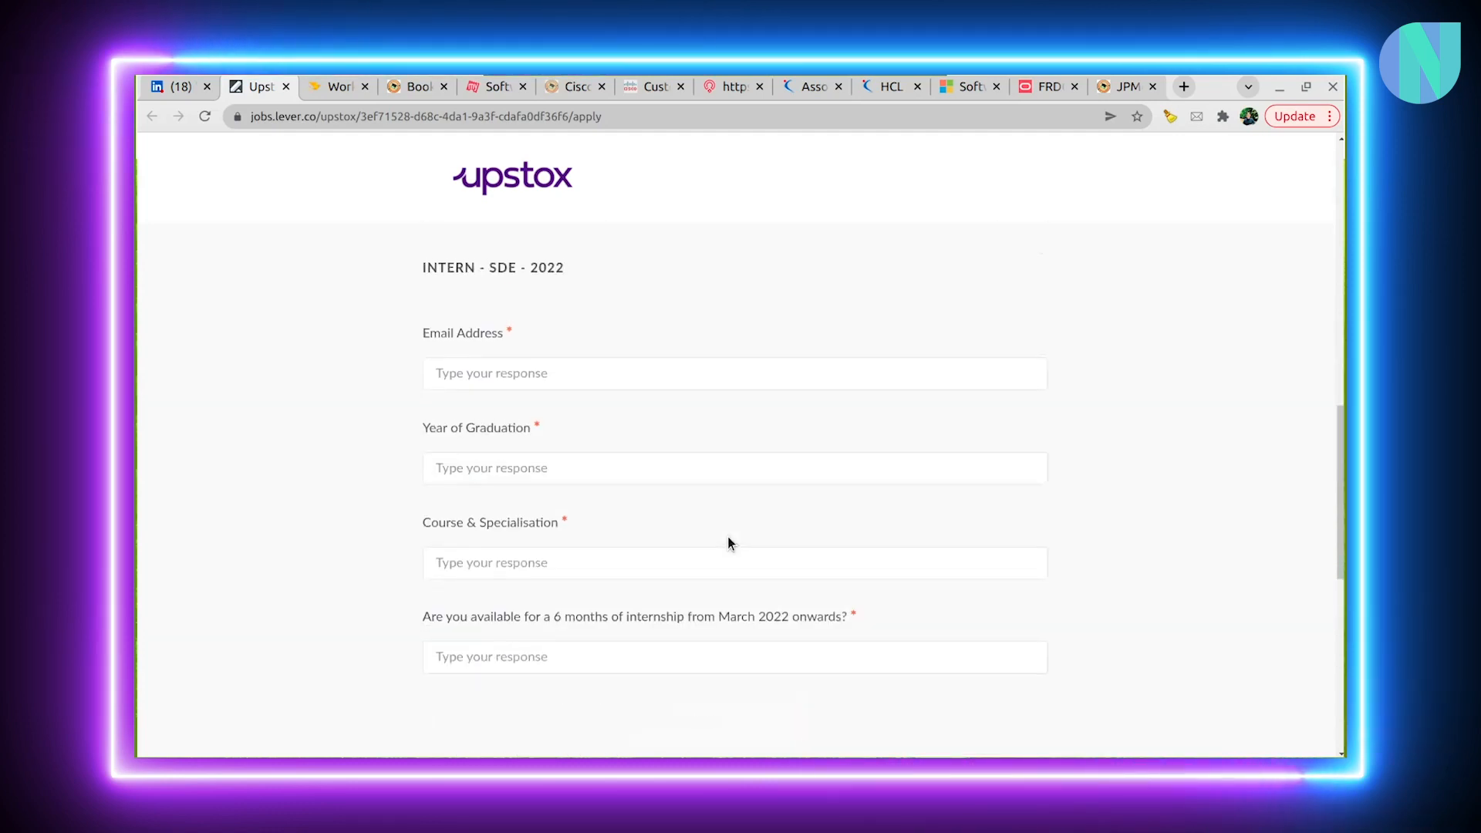
# Switch to the Kraftshala Software Tester (Remote) posting and scroll to its responsibilities
pyautogui.click(339, 86)
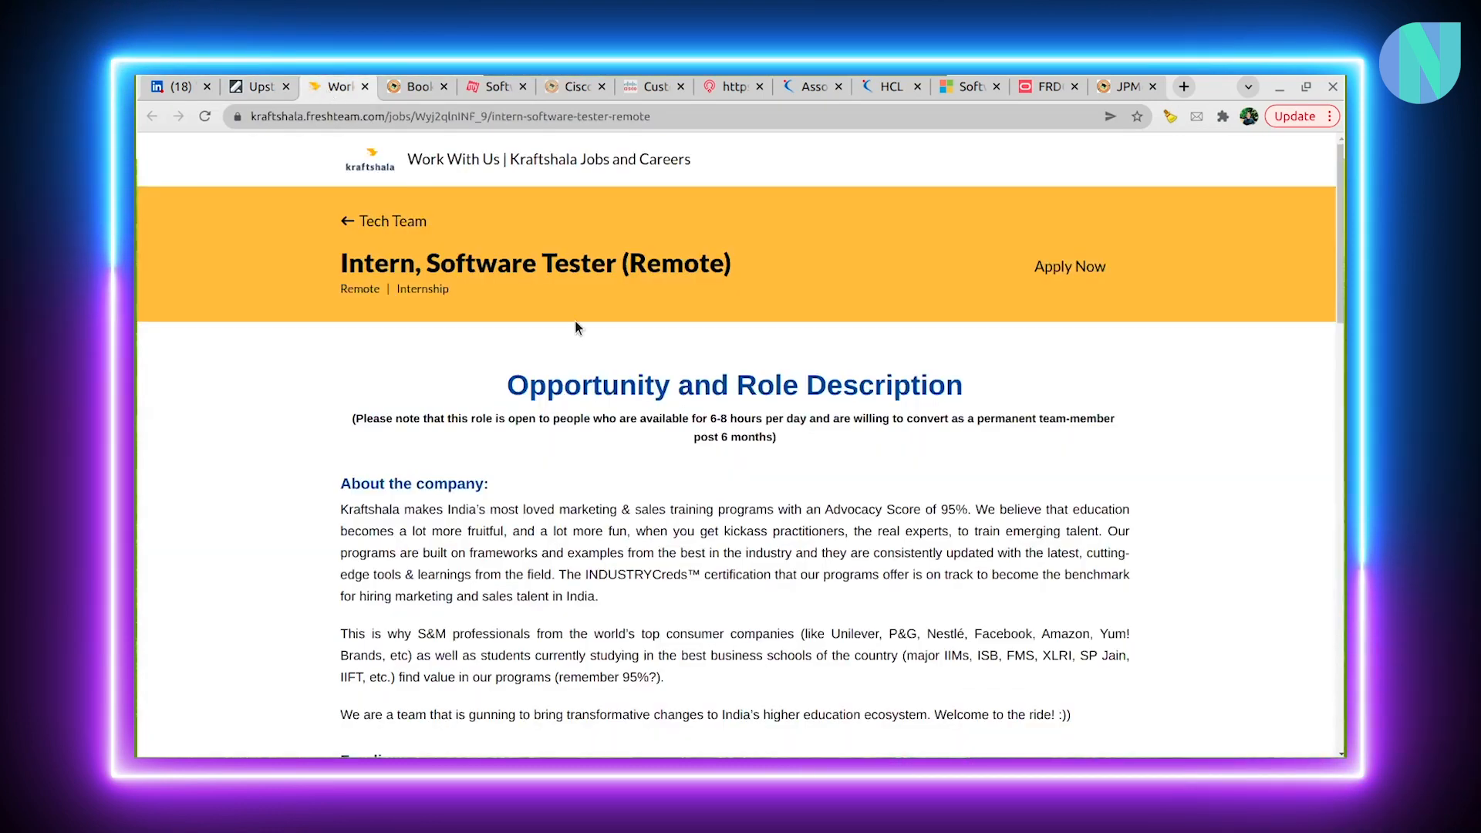
pyautogui.moveTo(470, 312)
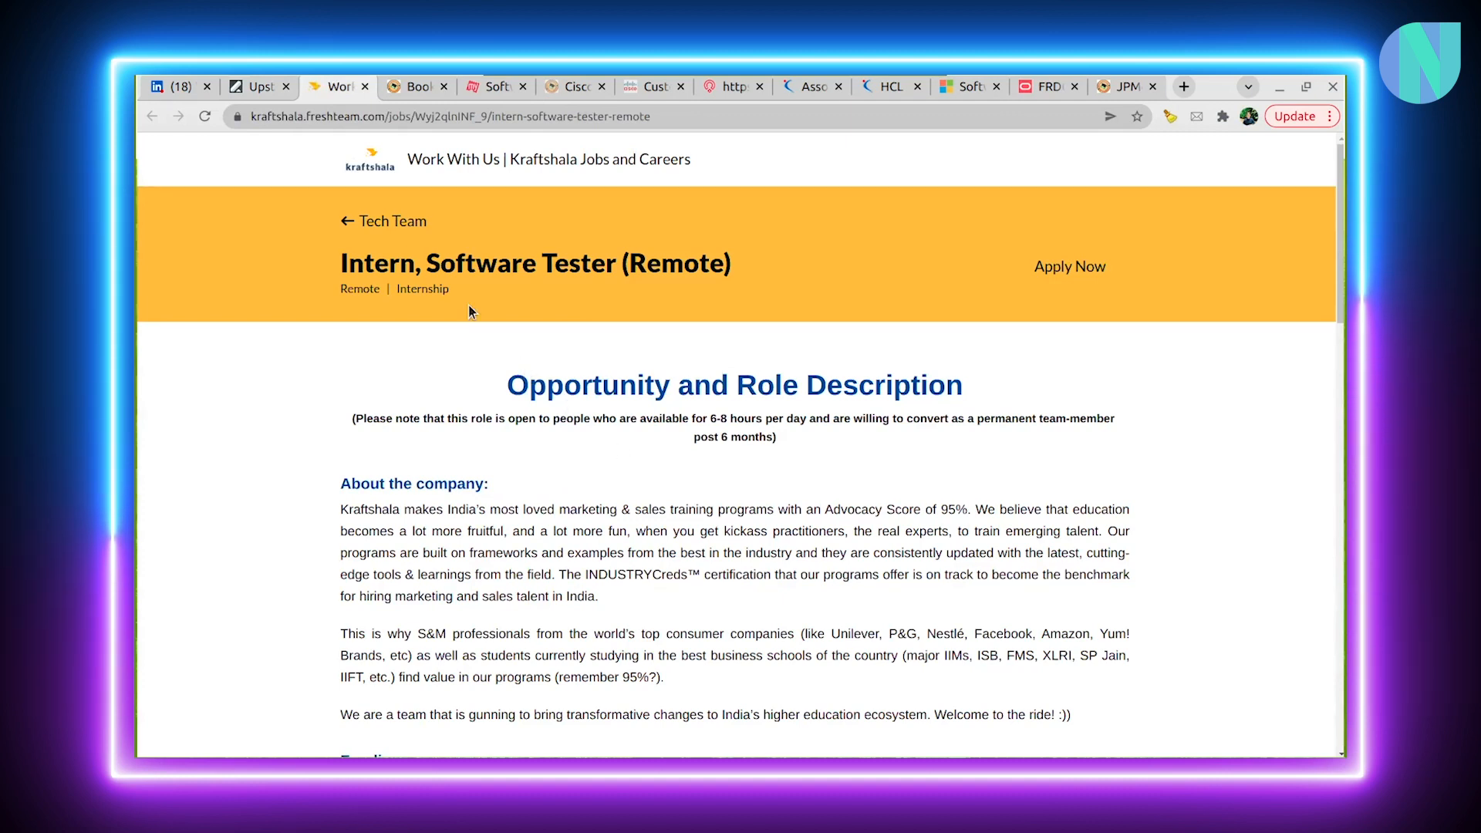
pyautogui.moveTo(613, 368)
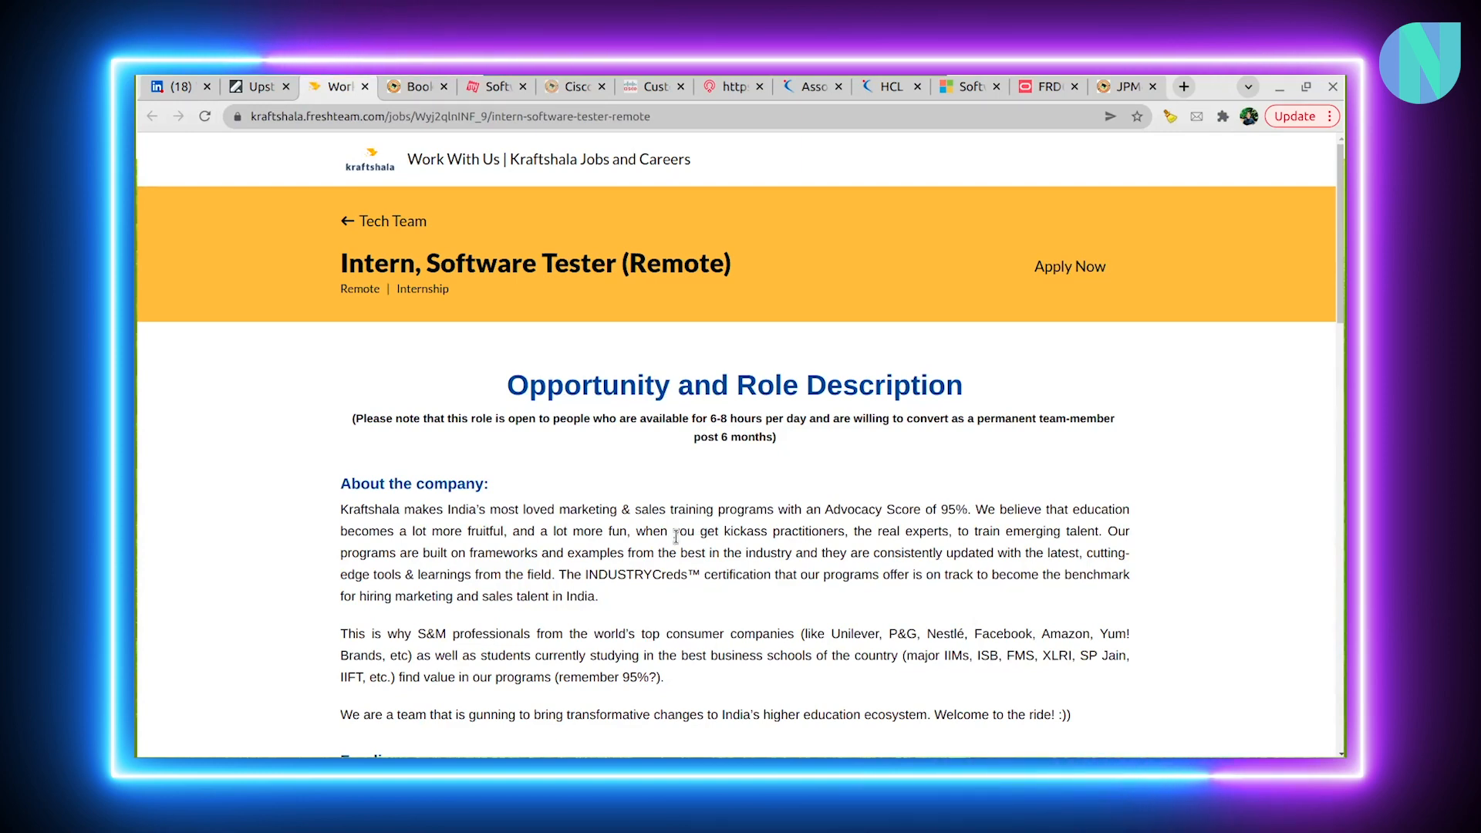
pyautogui.scroll(-3)
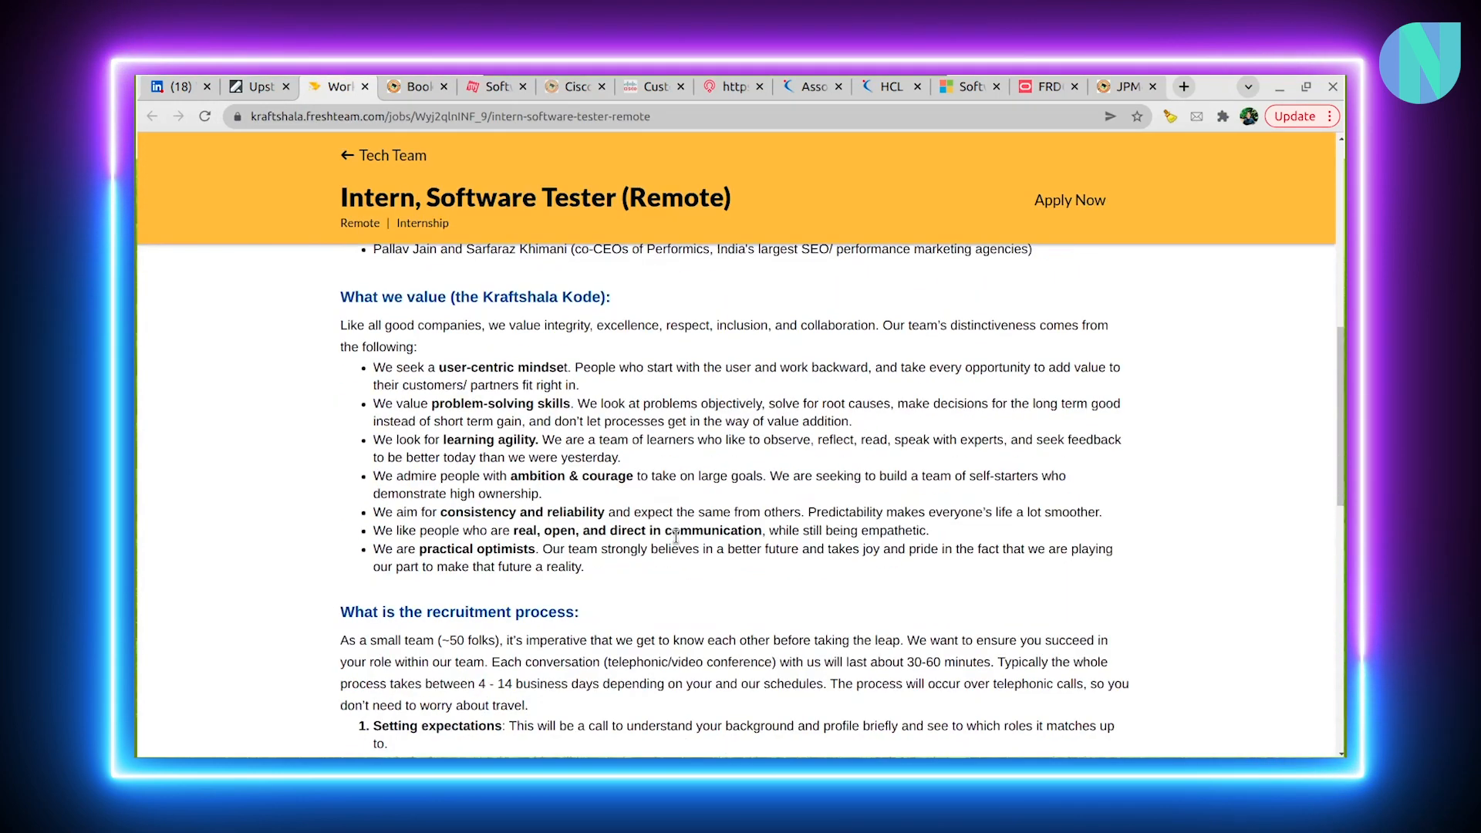
pyautogui.scroll(-3)
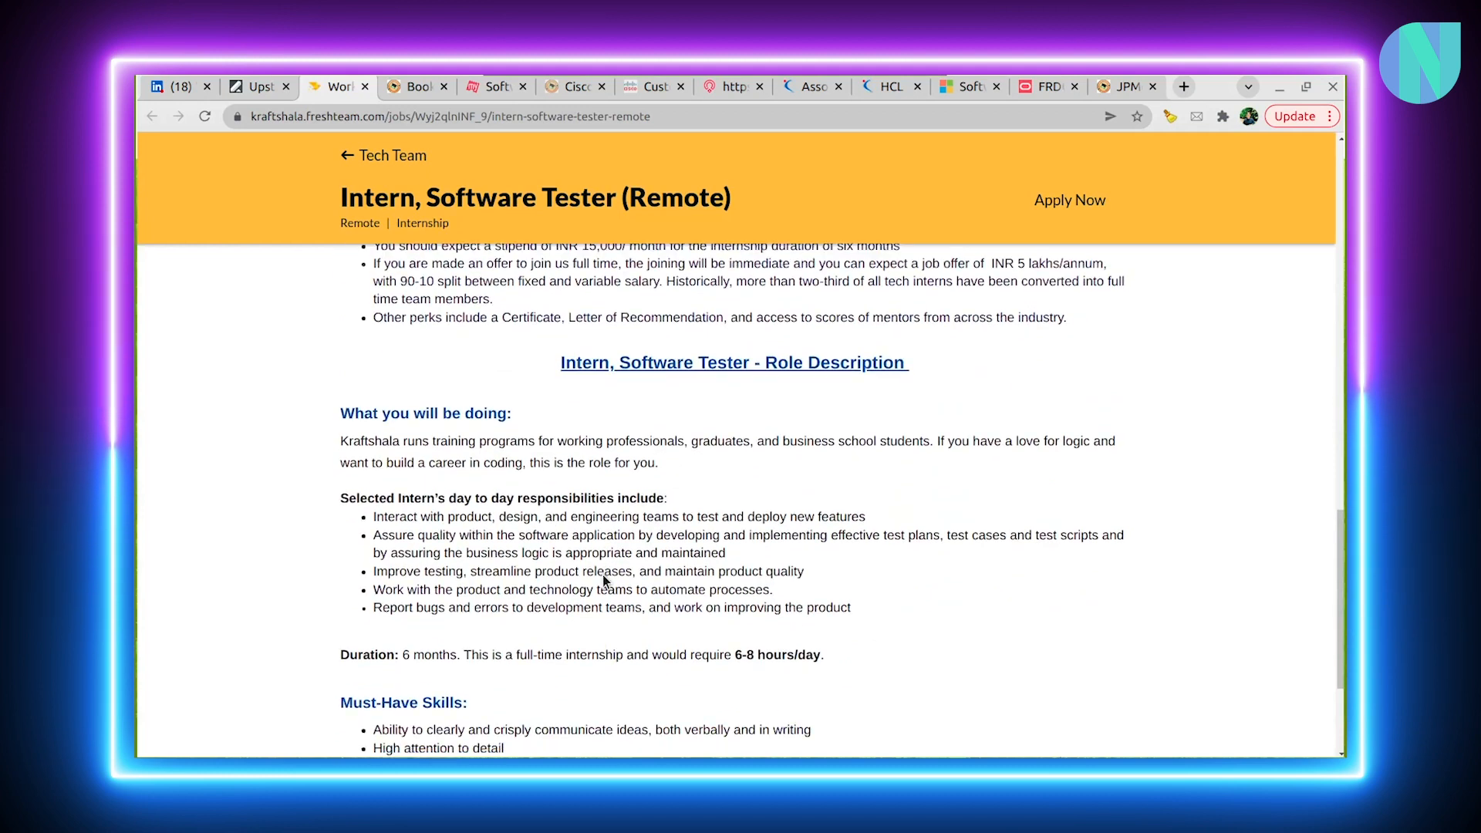